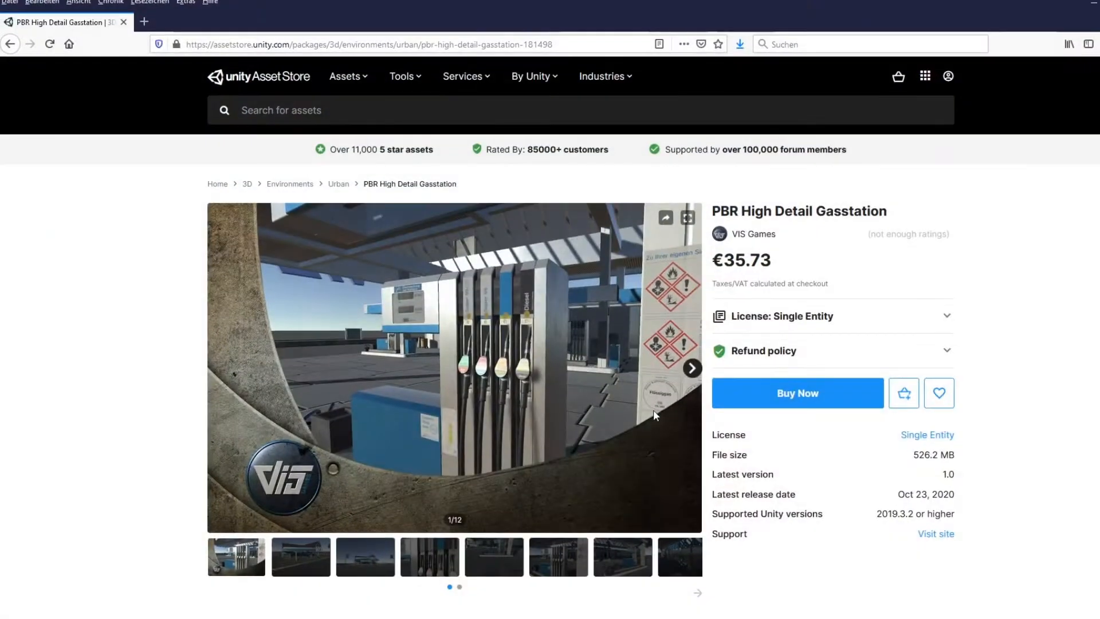
mouse_move(829, 228)
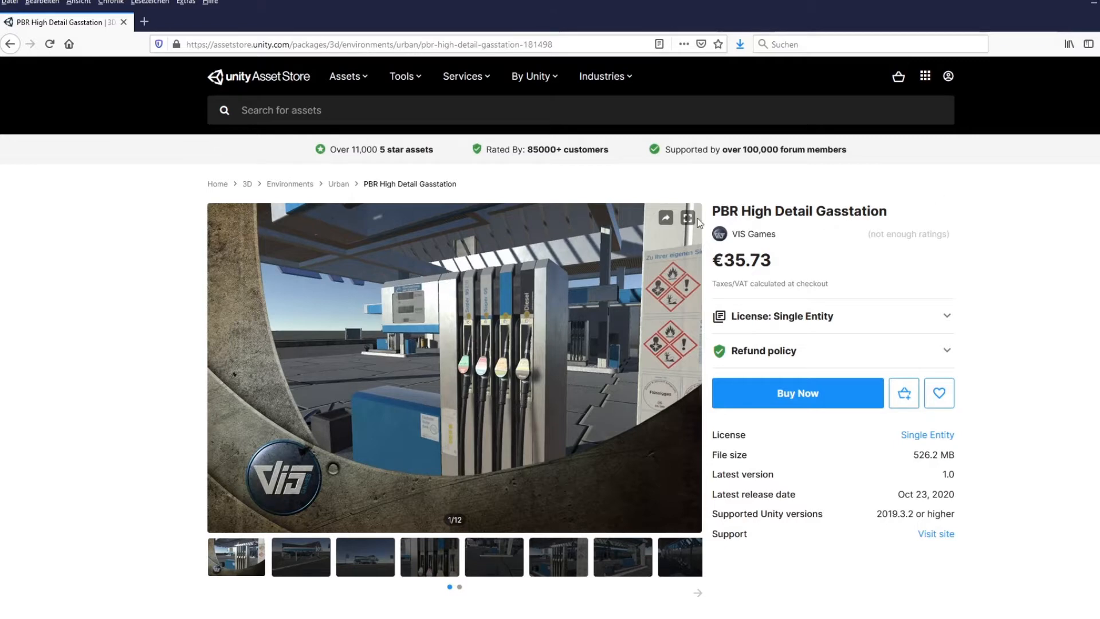
mouse_move(823, 356)
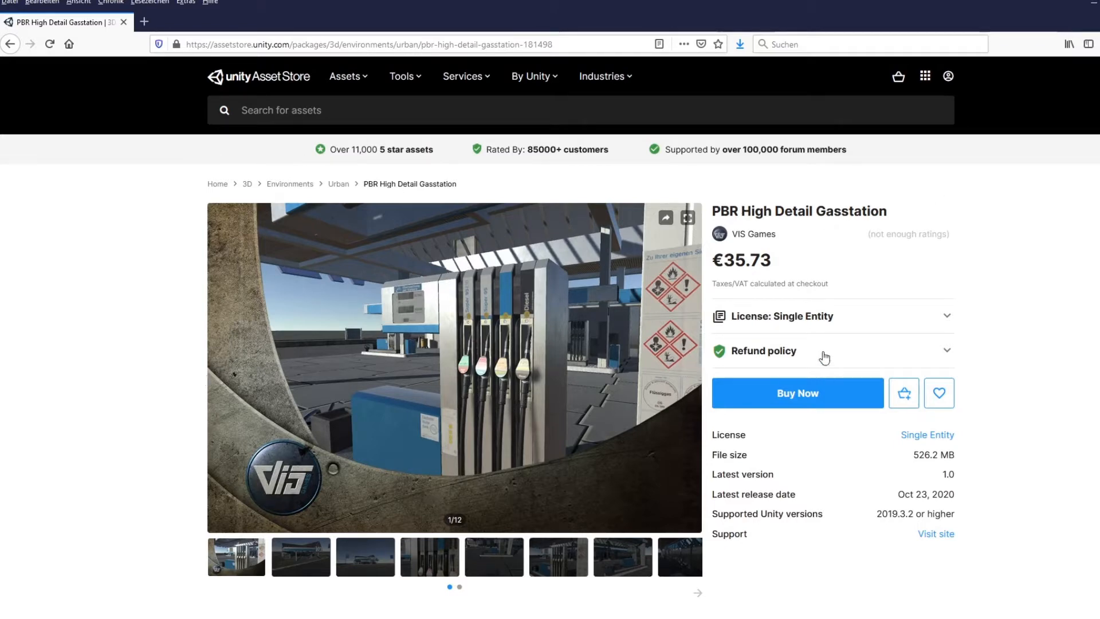
mouse_move(857, 269)
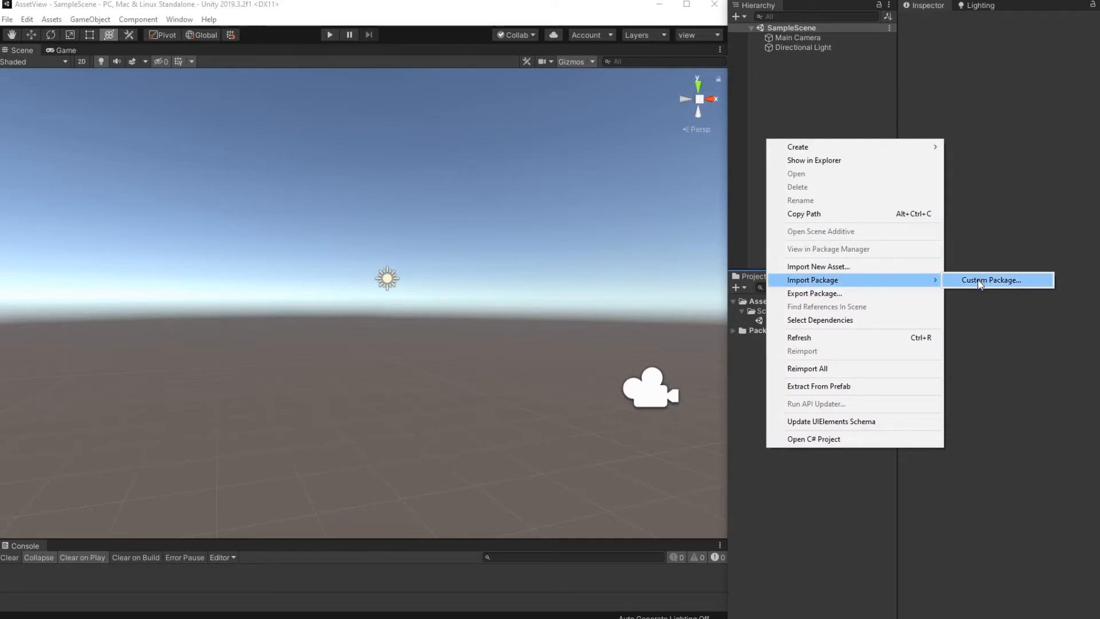
Choose Import Package > Custom Package and open the High_Details_Gasstation_PBR_U2019 .unitypackage file
click(991, 279)
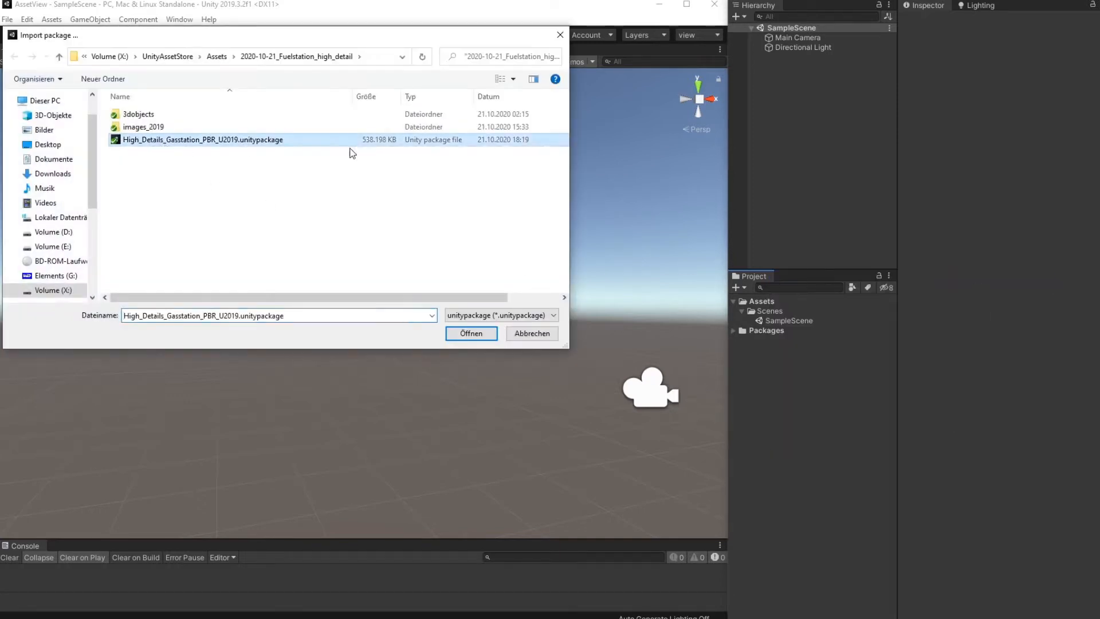
mouse_move(384, 153)
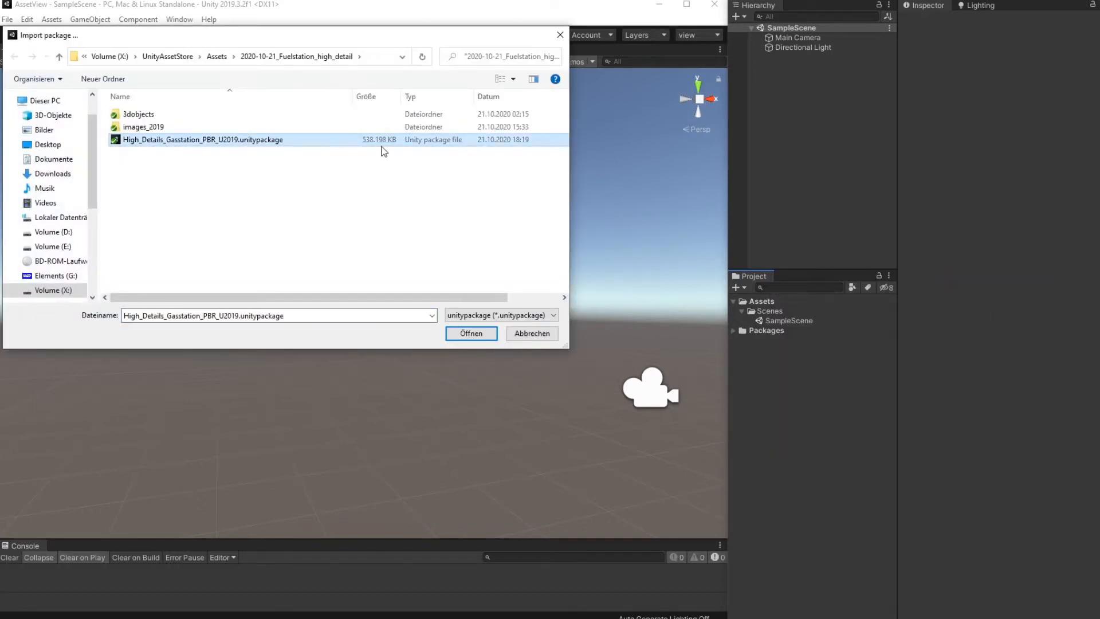
mouse_move(482, 276)
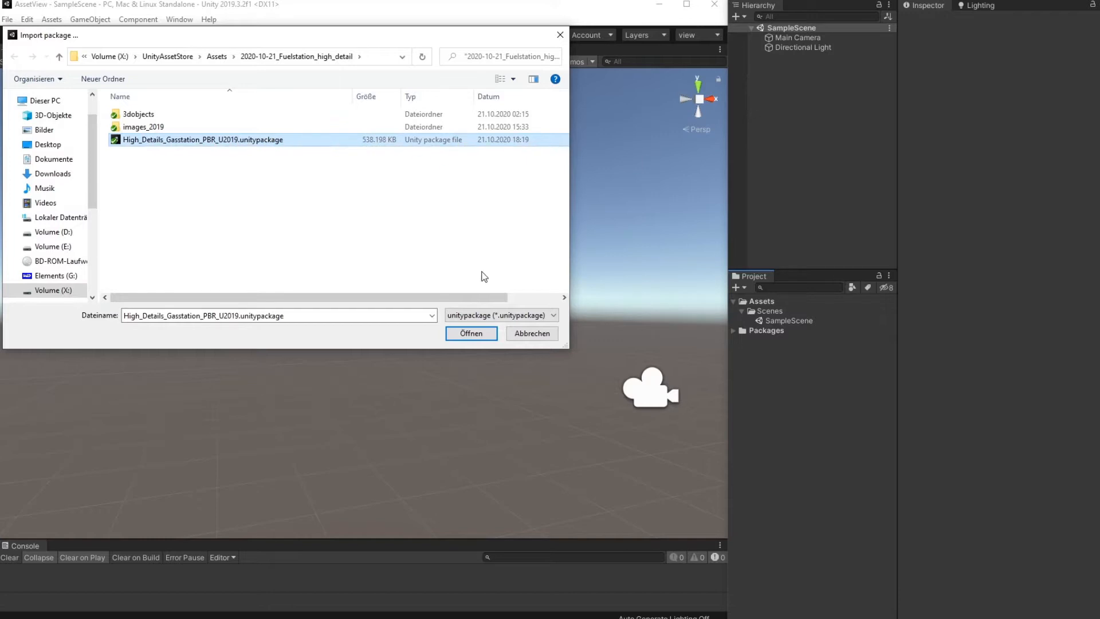
click(471, 334)
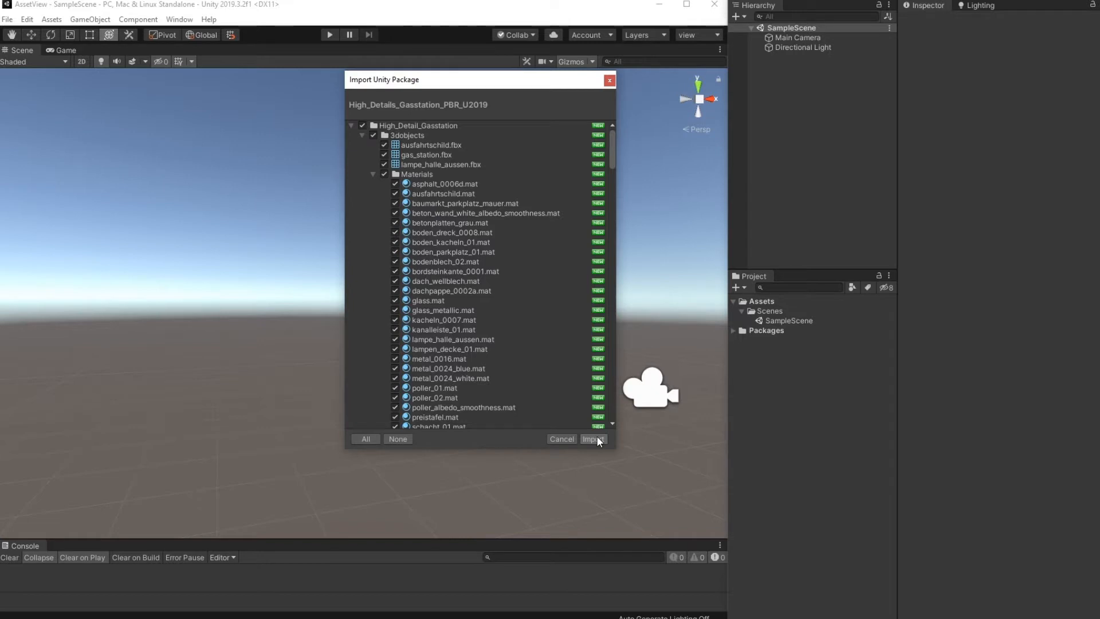
Import all package contents and expand the new High_Detail_Gasstation folder in the Project window
click(592, 438)
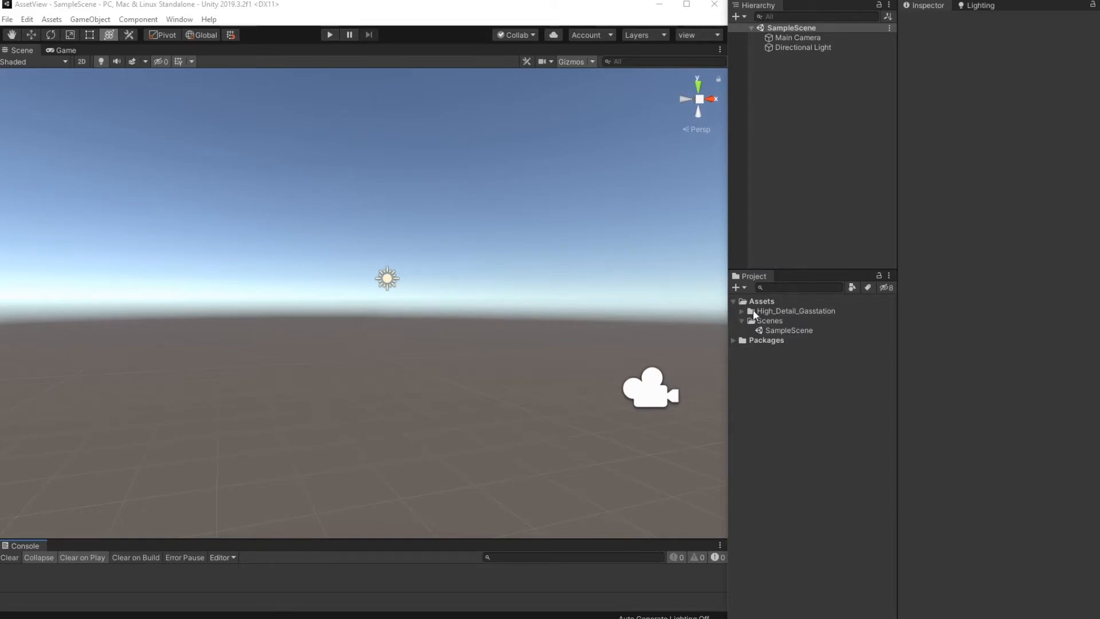
click(743, 310)
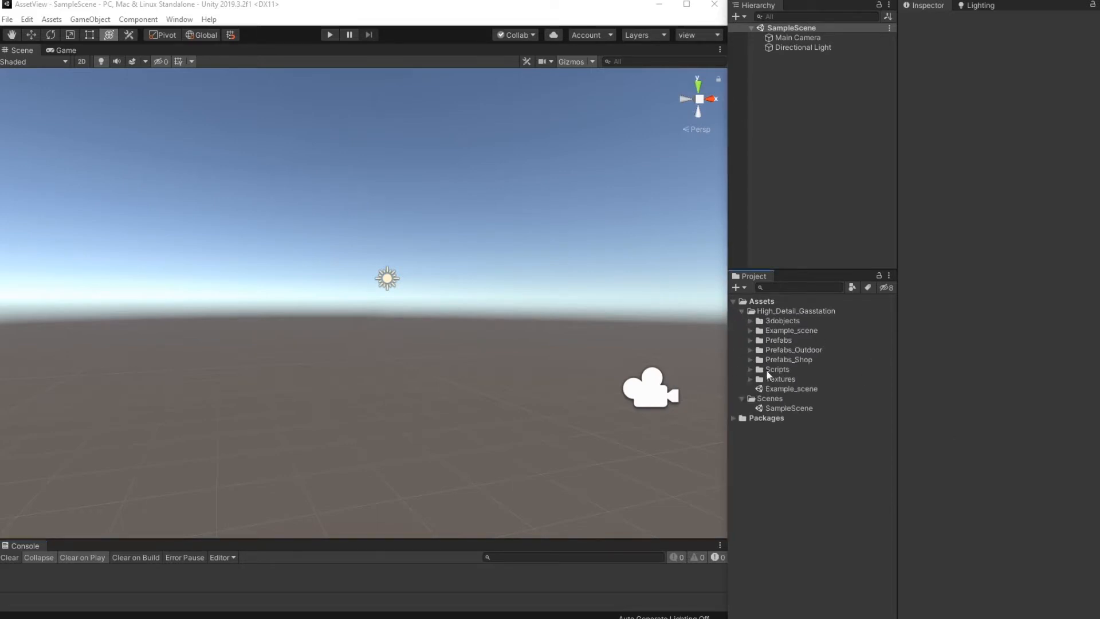
mouse_move(788, 396)
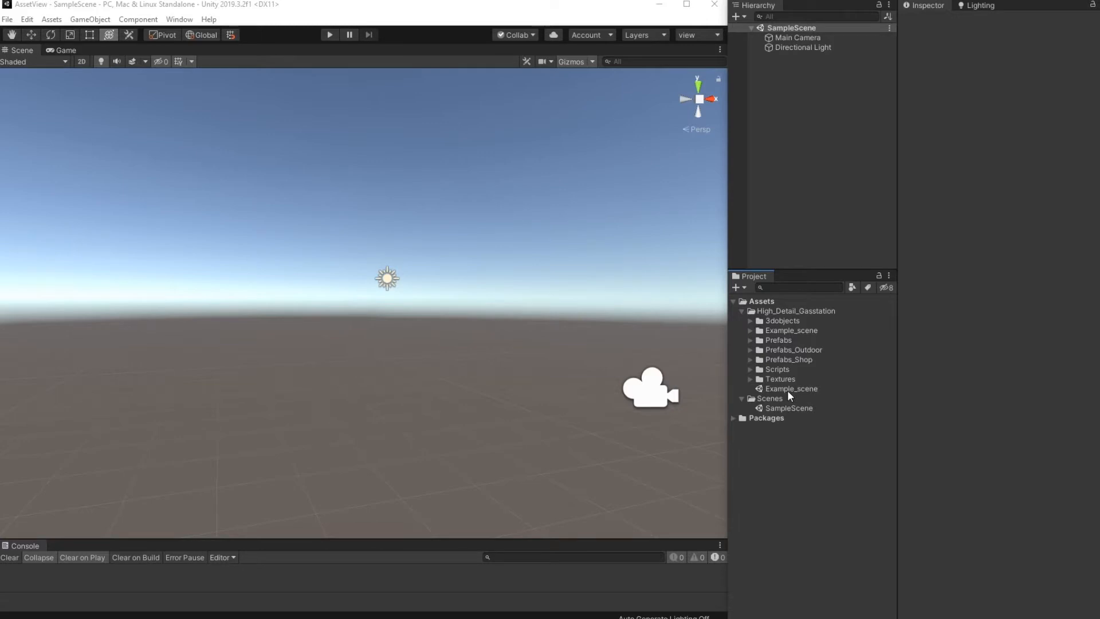
mouse_move(800, 395)
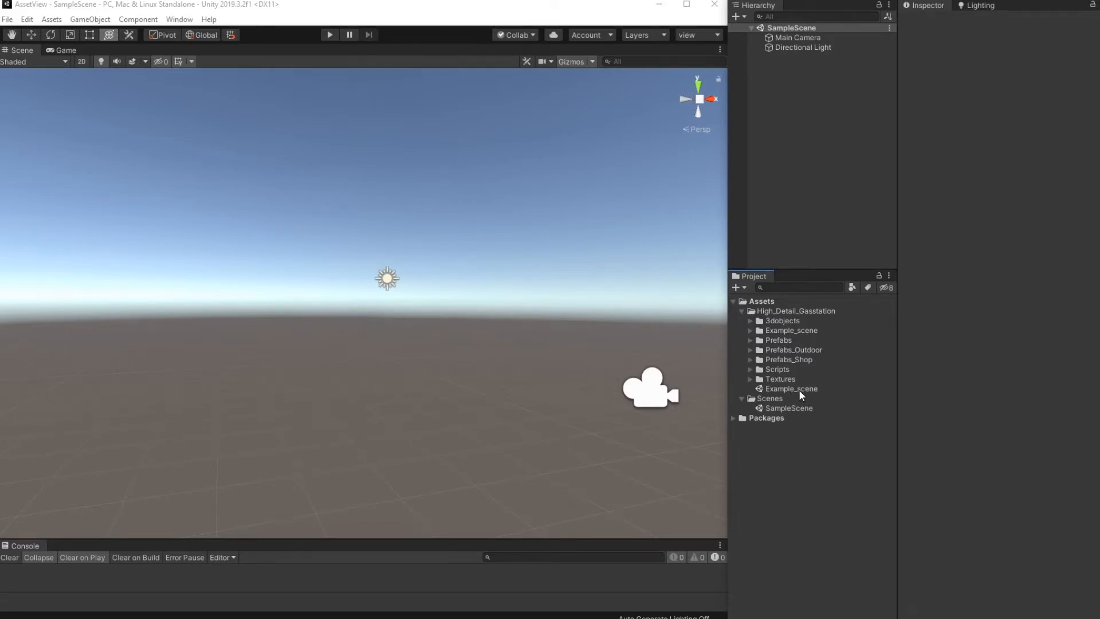
Load Example_scene and expand gas_station_decorated in the Hierarchy to see its parts
double_click(792, 388)
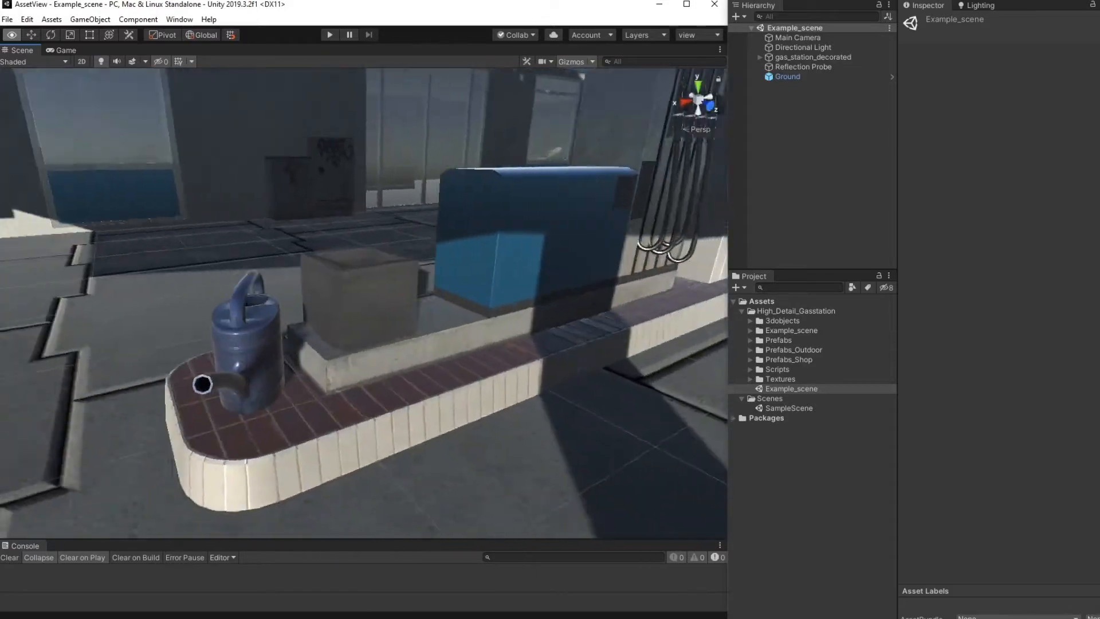
click(252, 316)
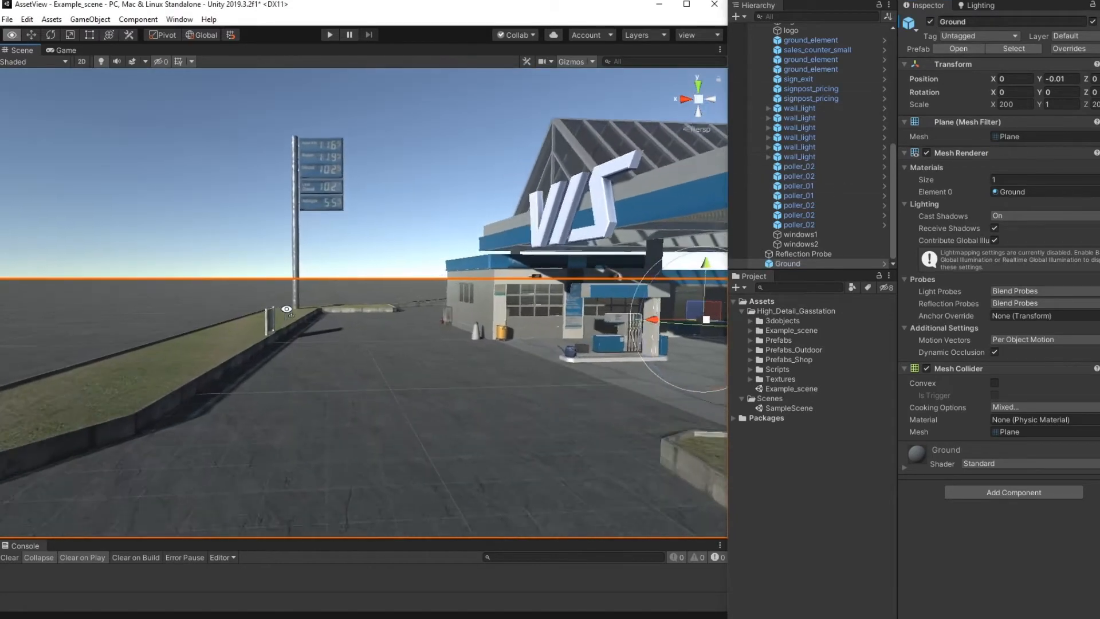
Inspect sign_exit, signpost_pricing and gas_station_main, ending on the building's 13-material mesh renderer
click(796, 79)
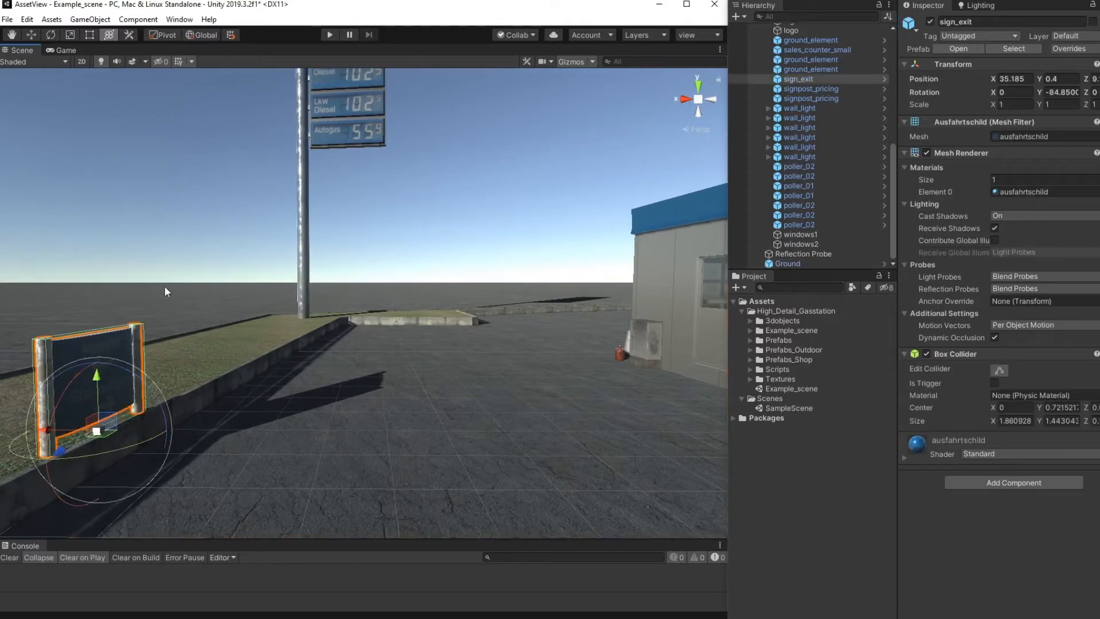
click(810, 89)
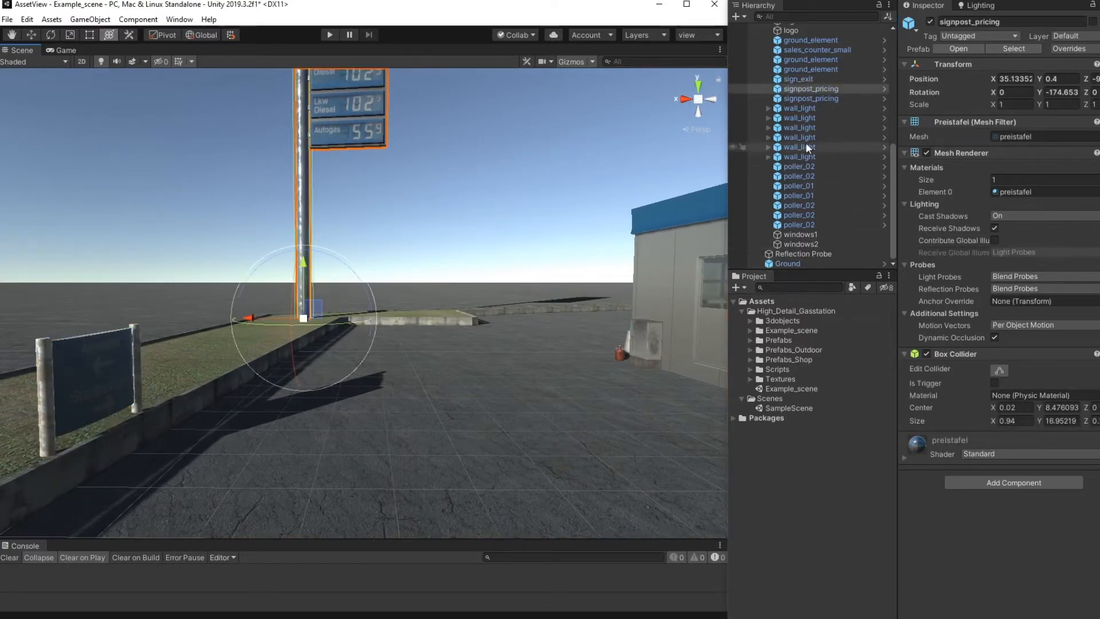
click(798, 185)
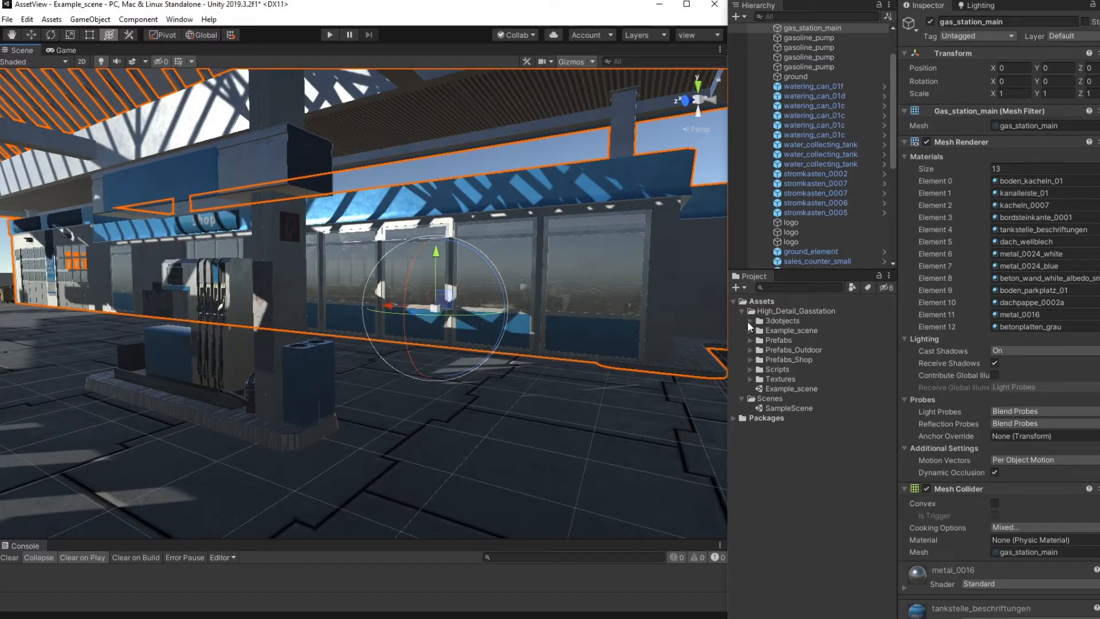
Preview the lampe_halle_aussen and schachboden models in 3dobjects, then look into the Example_scene folder
click(750, 321)
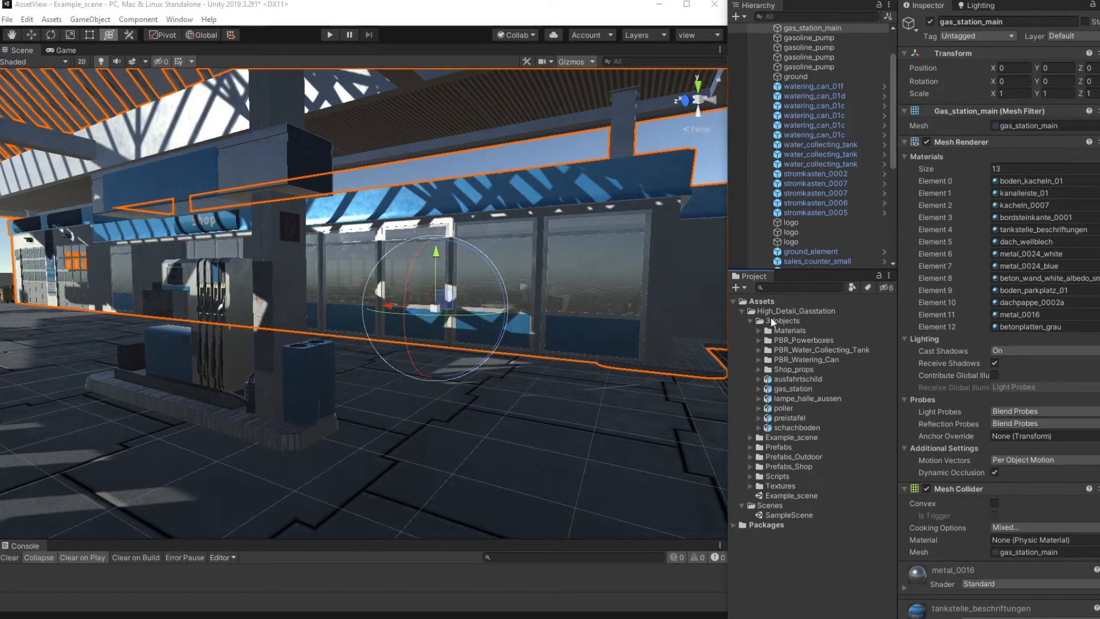
click(807, 397)
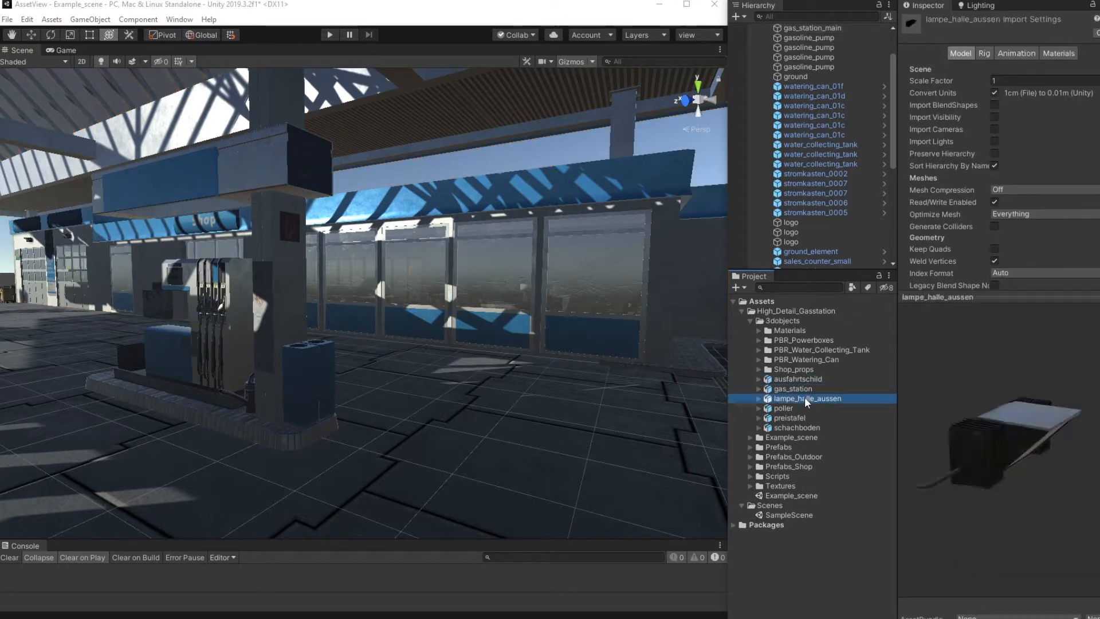
click(796, 428)
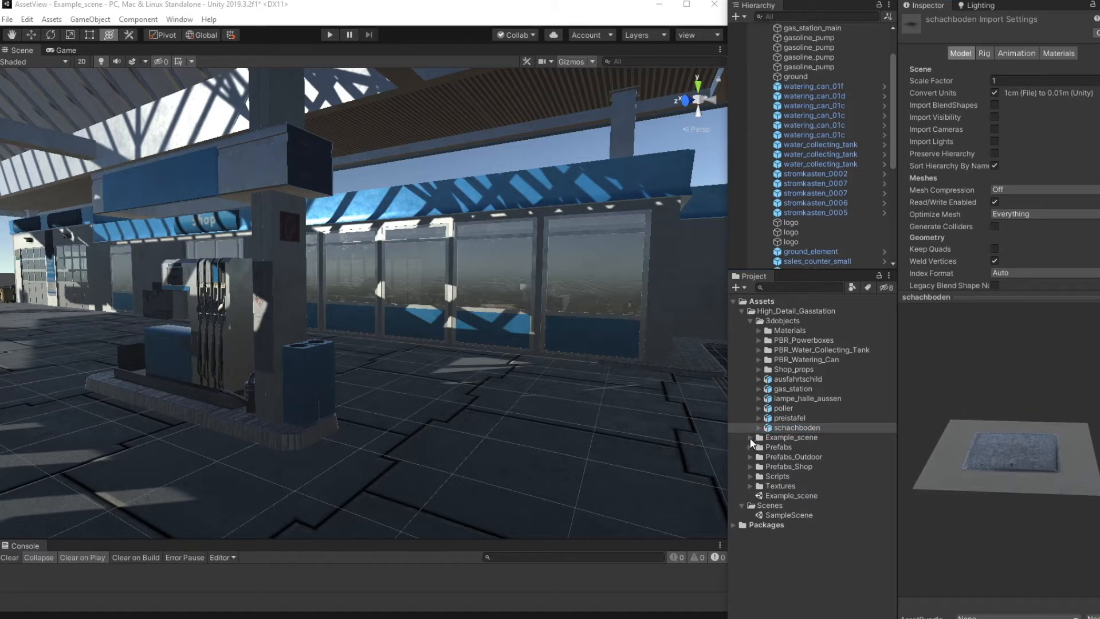
click(741, 436)
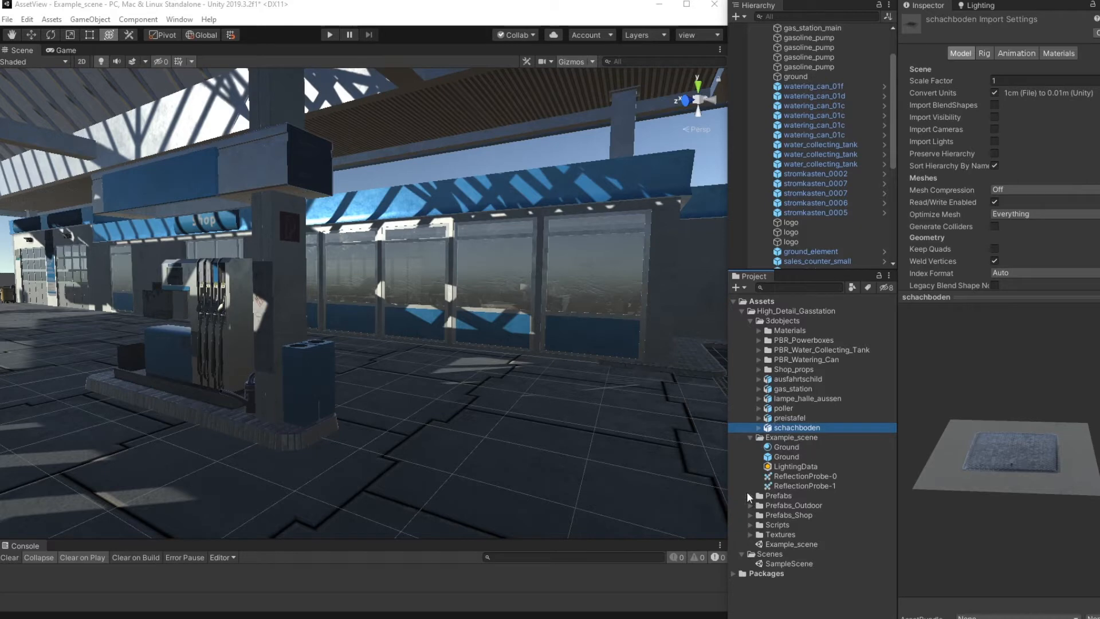
Preview the gas_station_base, gasoline_pump, logo, poller_01 and stromkasten_0001 prefabs
click(751, 495)
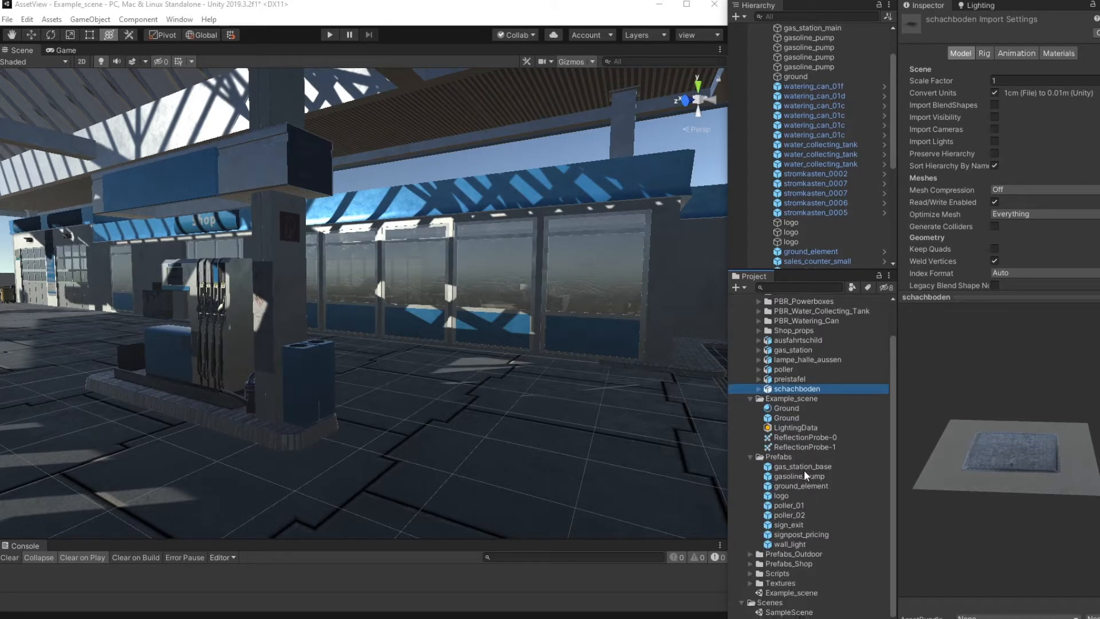
click(802, 466)
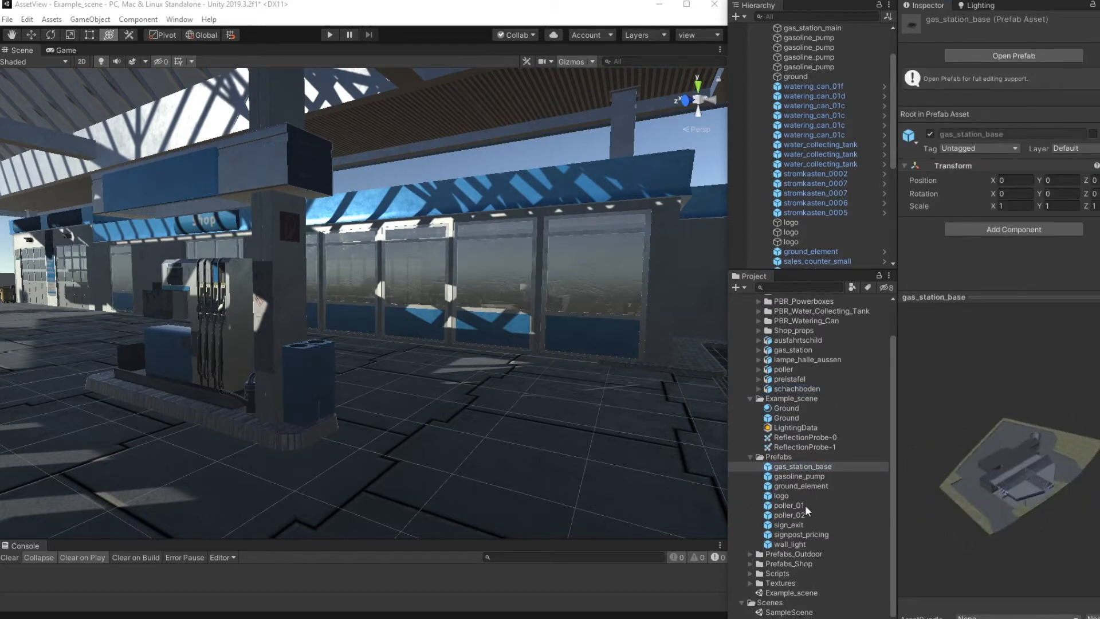
click(798, 476)
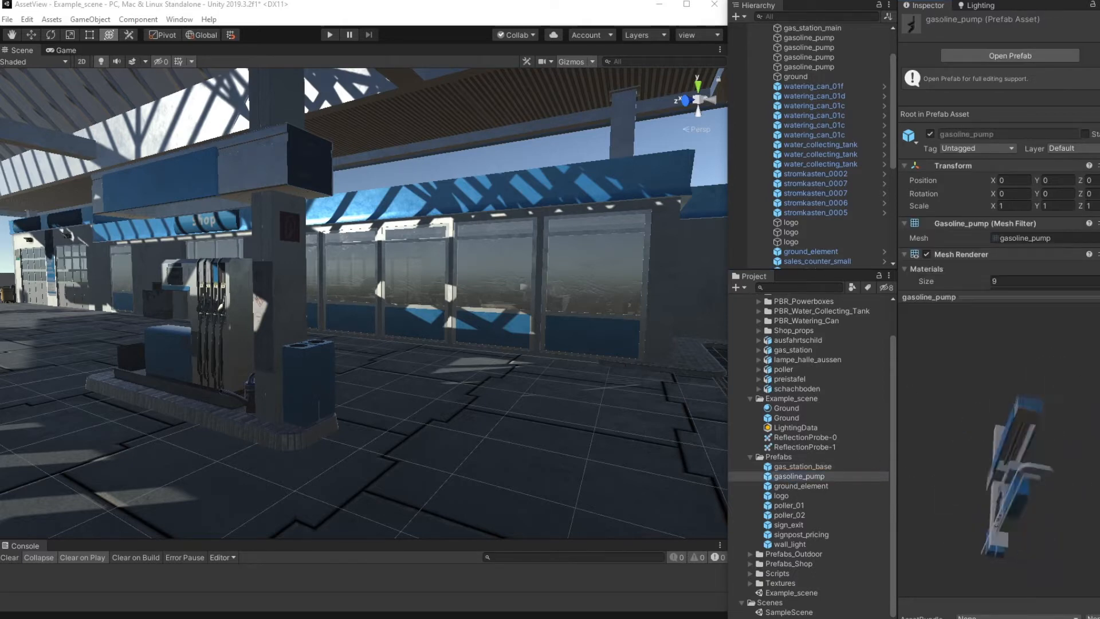
click(780, 494)
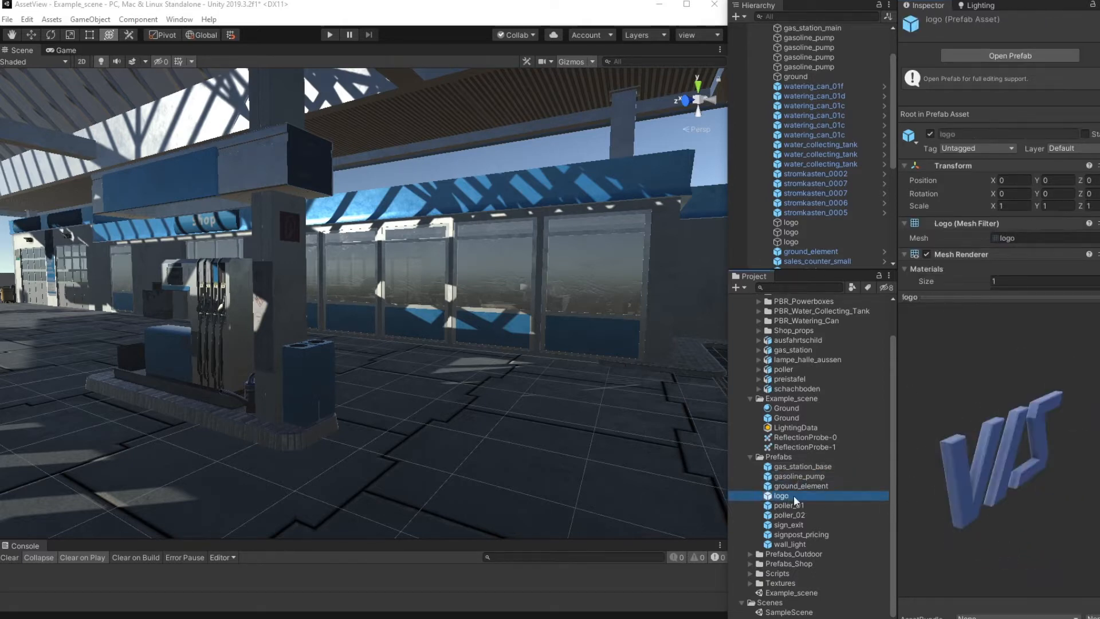
click(788, 505)
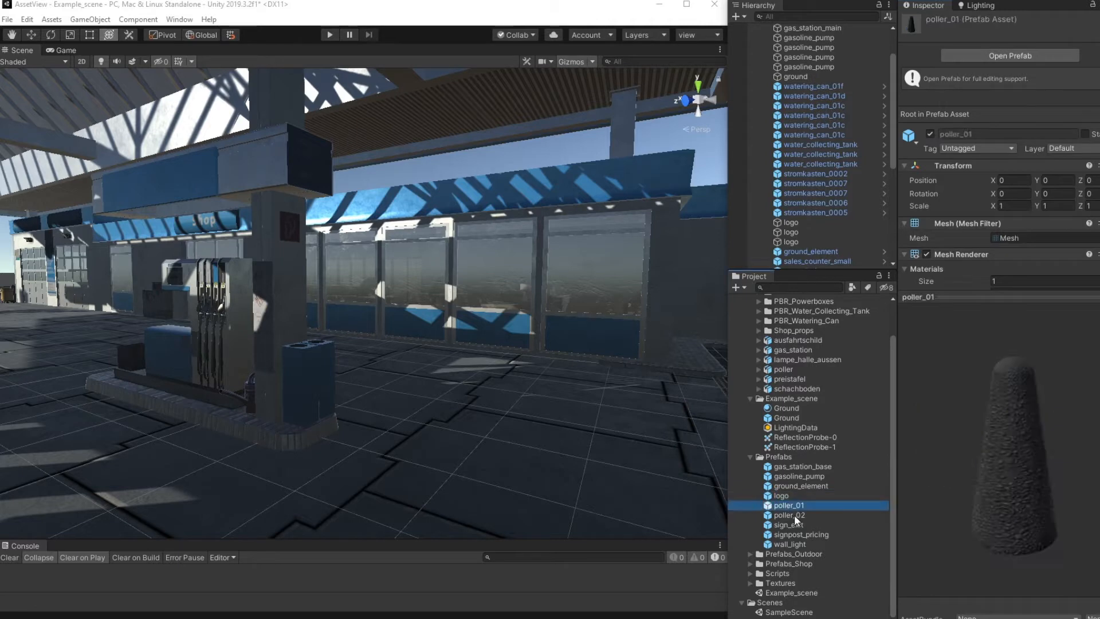
click(790, 543)
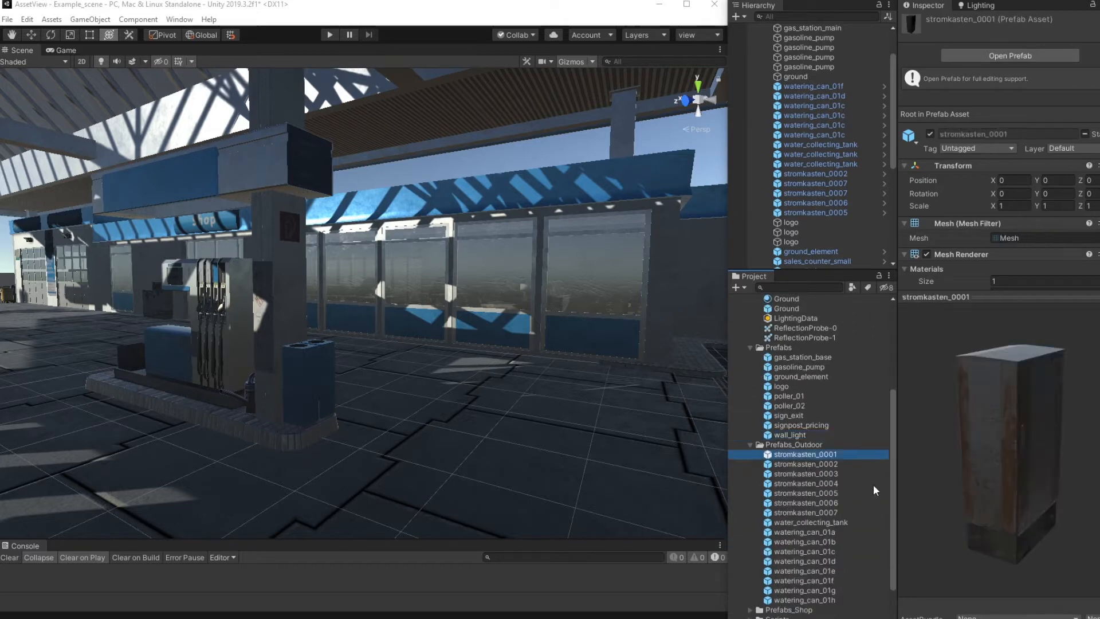
Preview stromkasten_0006, water_collecting_tank, watering_can_01g, wine_04_5er and wine_06_single, then select the CameraFreeflight script
click(806, 502)
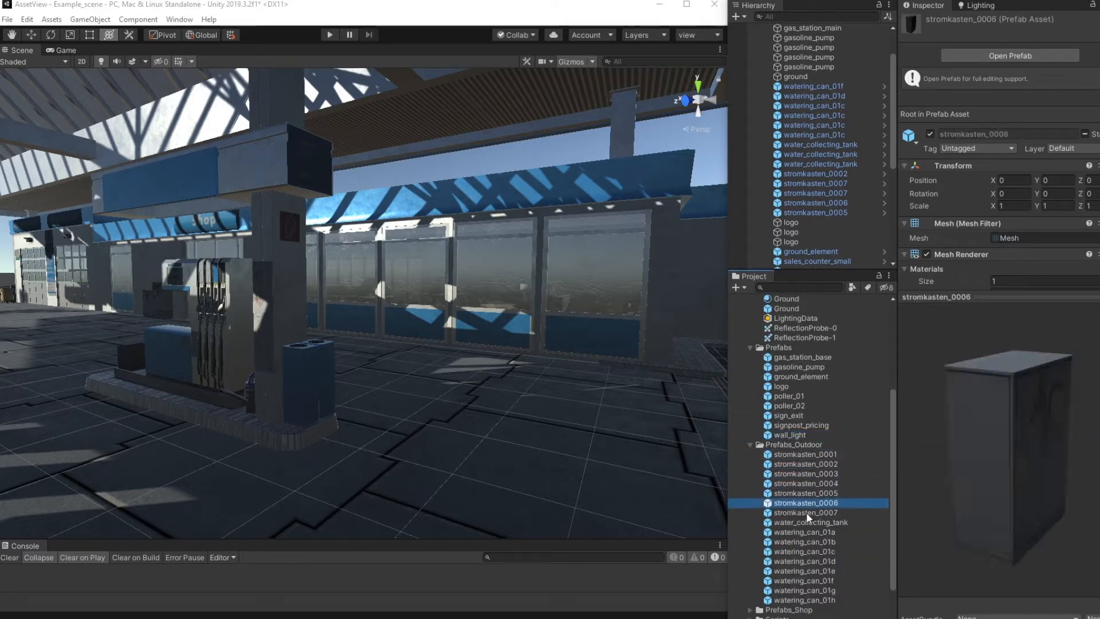
click(810, 522)
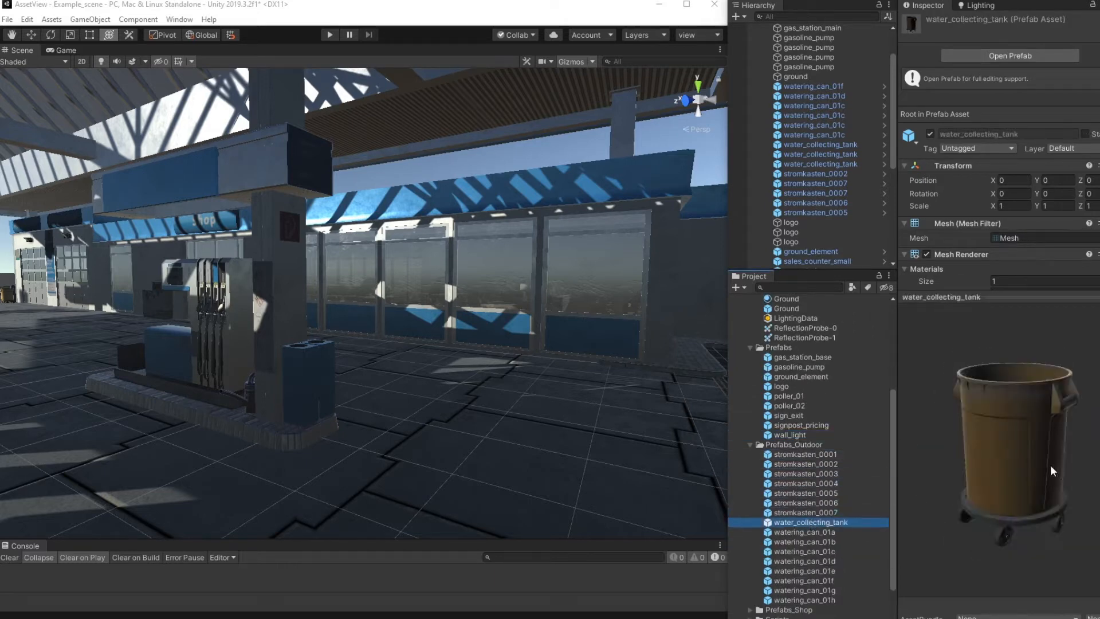
click(810, 590)
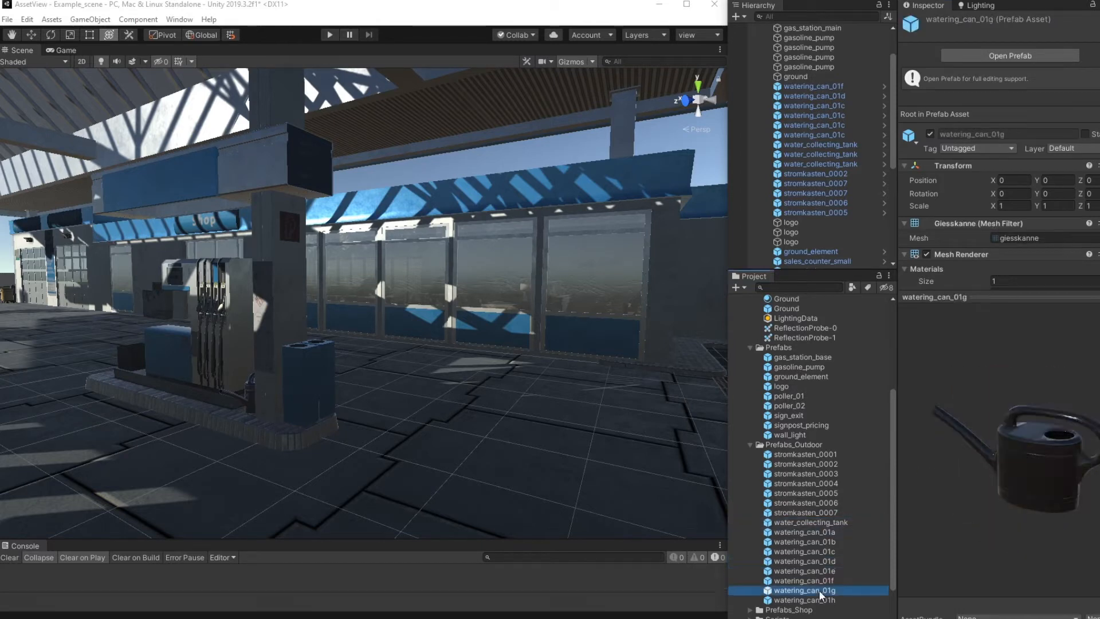
scroll(down, 3)
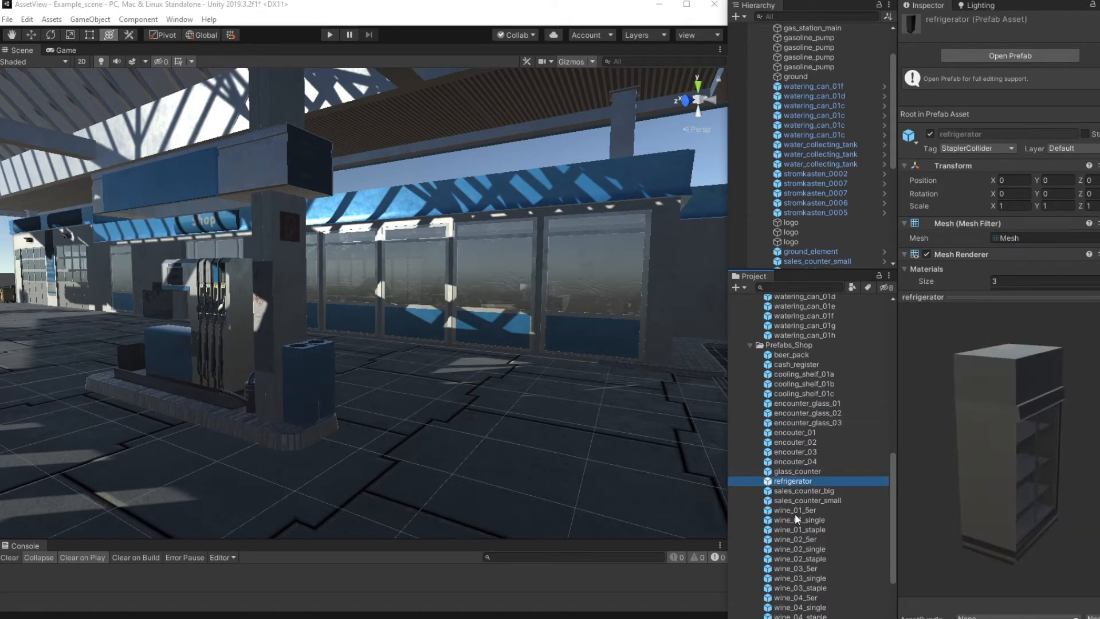
click(795, 505)
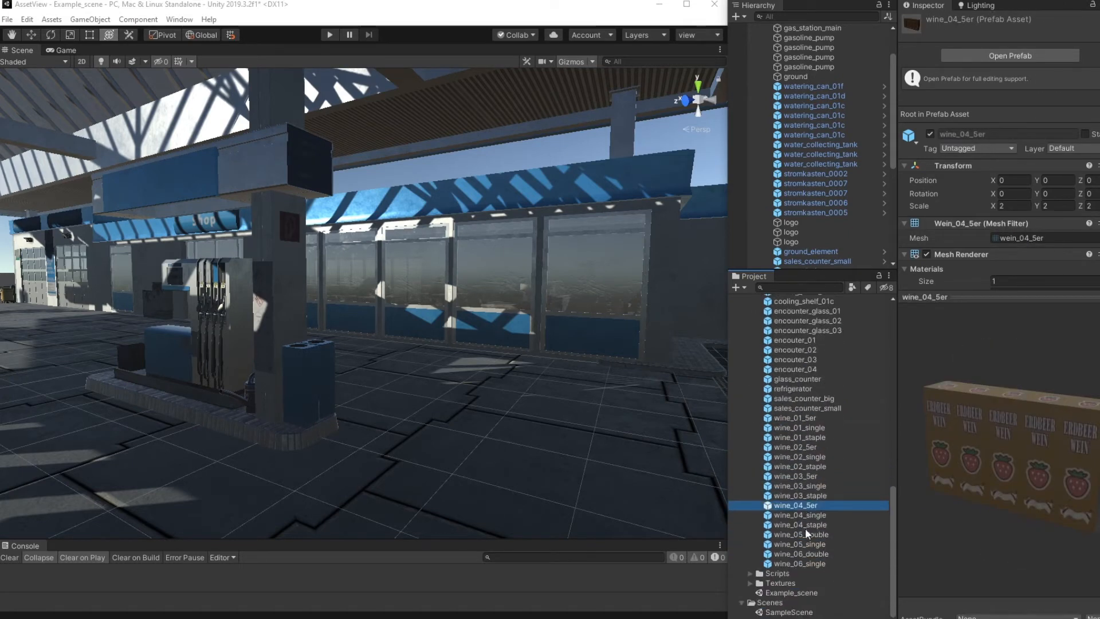
click(799, 563)
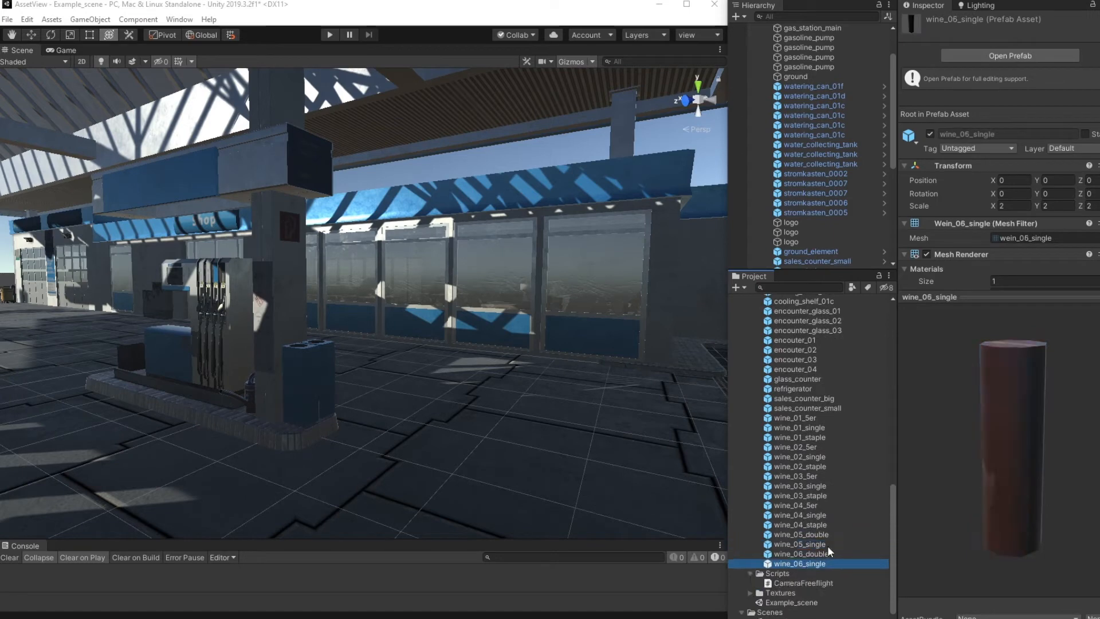
click(805, 573)
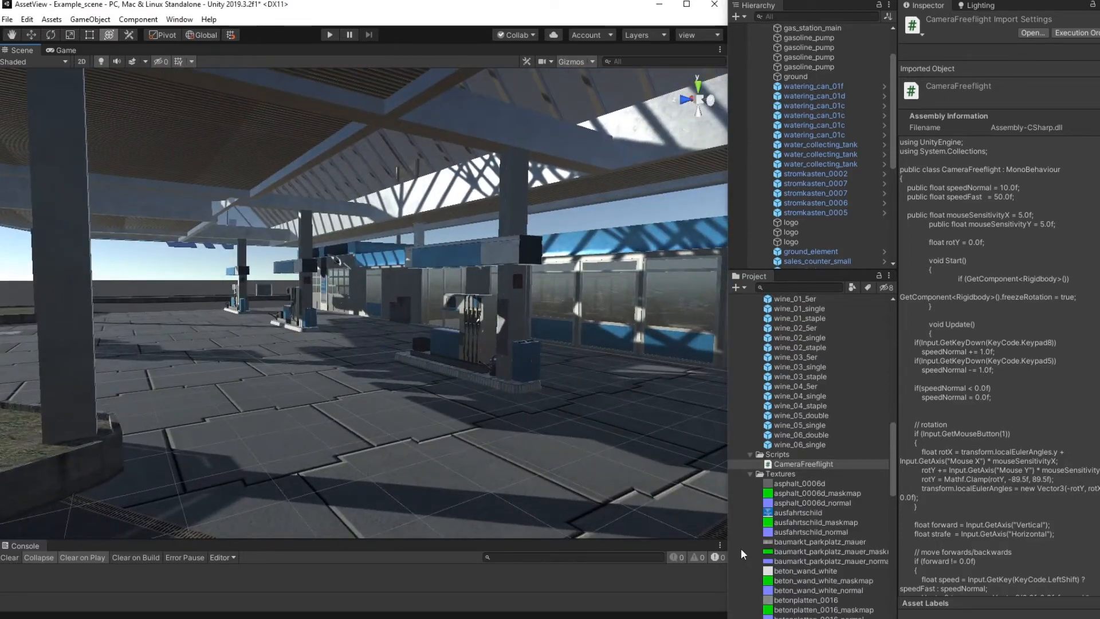
Review the asphalt_0006d, baumarkt_parkplatz_mauer, betonplatten_0016 and beton_wand_white_maskmap textures' import settings
scroll(down, 3)
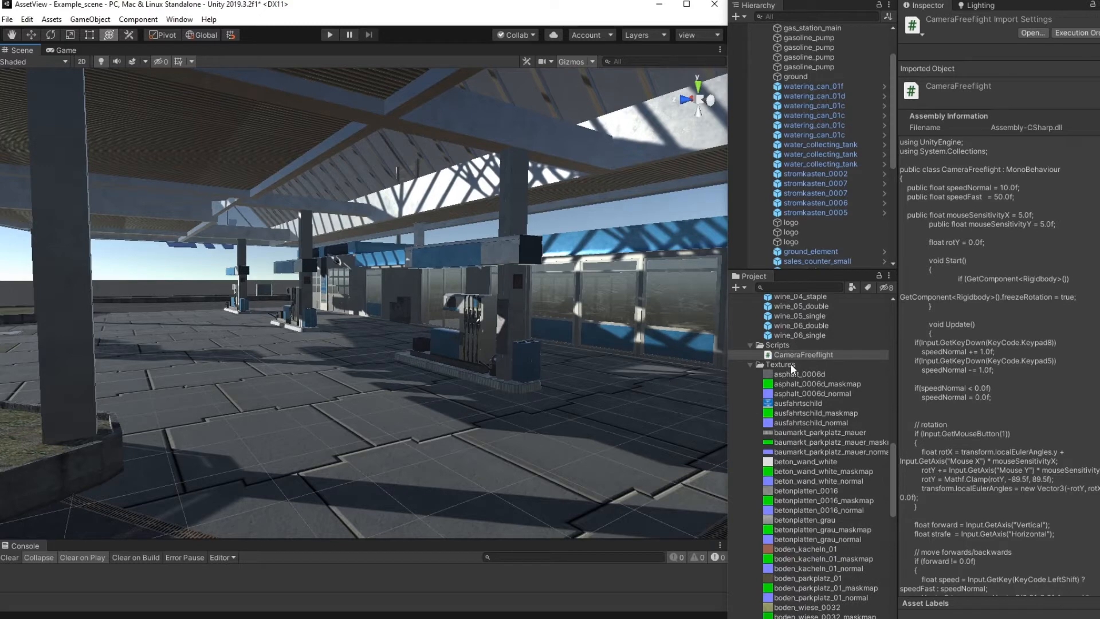
click(798, 374)
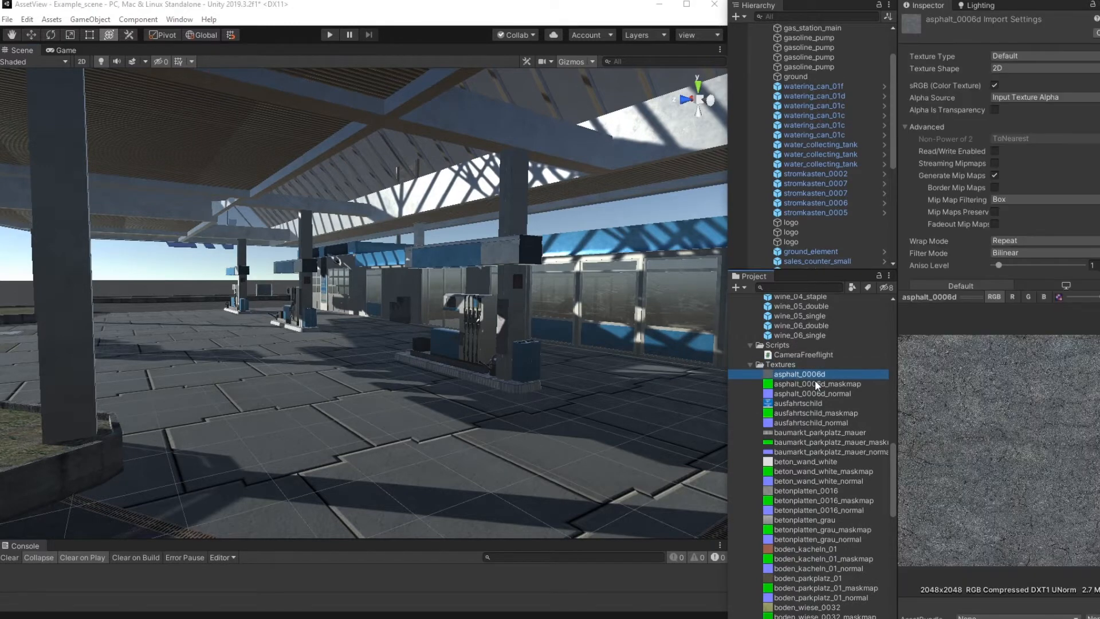
click(819, 432)
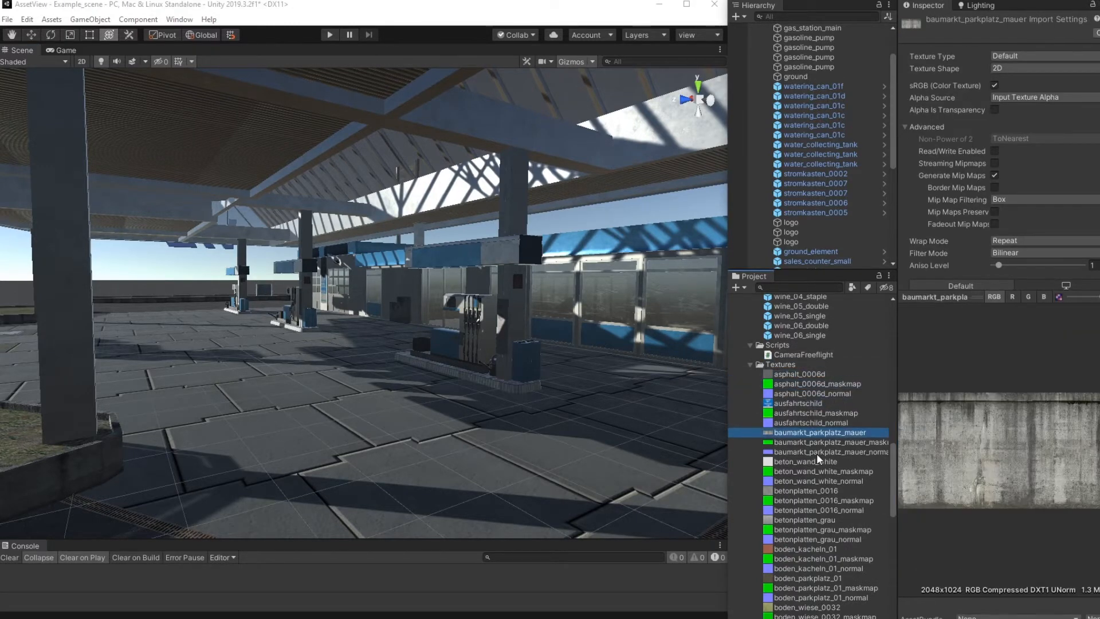
click(823, 471)
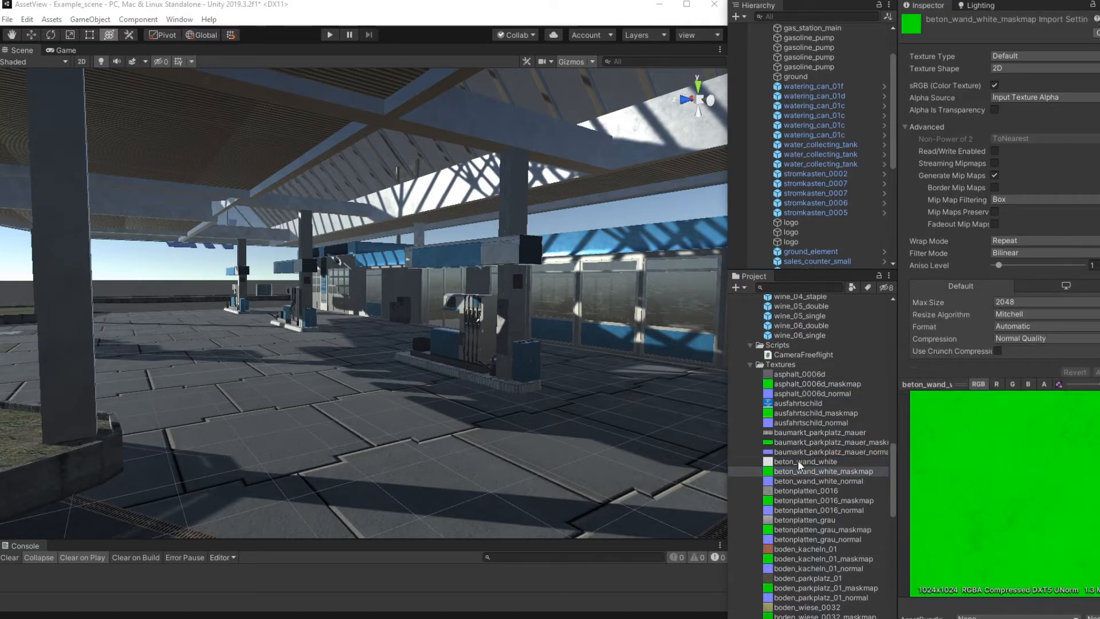
click(806, 380)
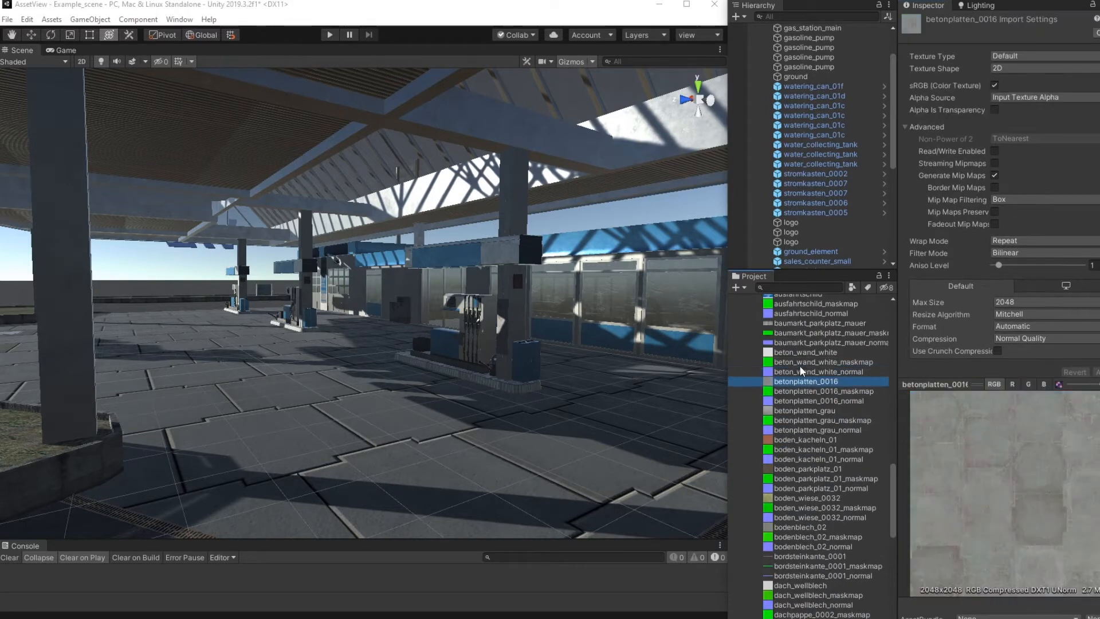
click(823, 361)
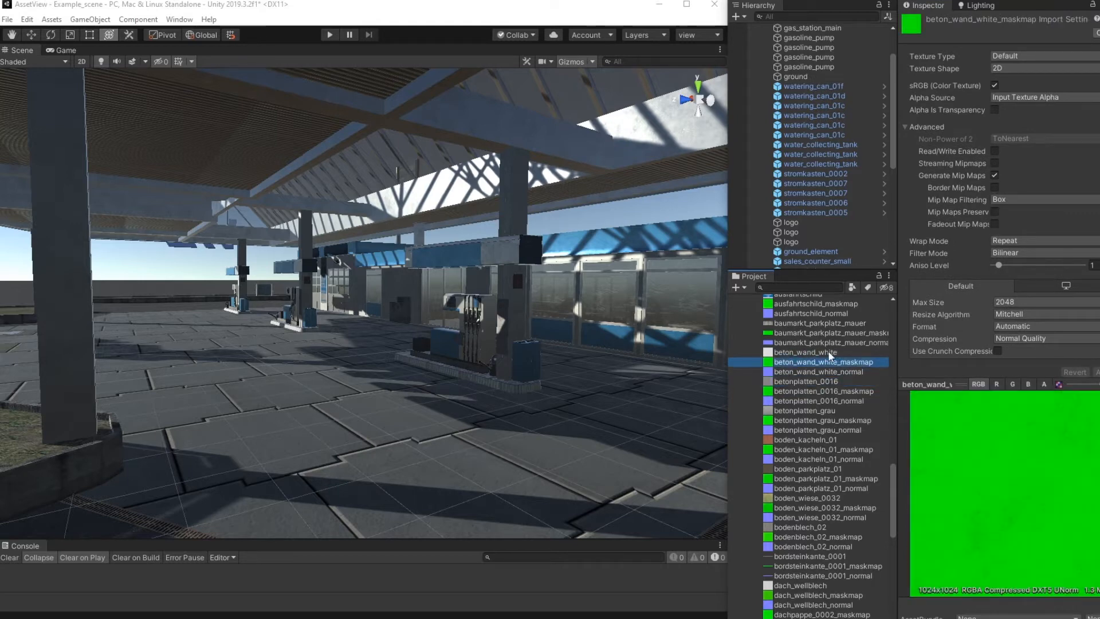
click(818, 371)
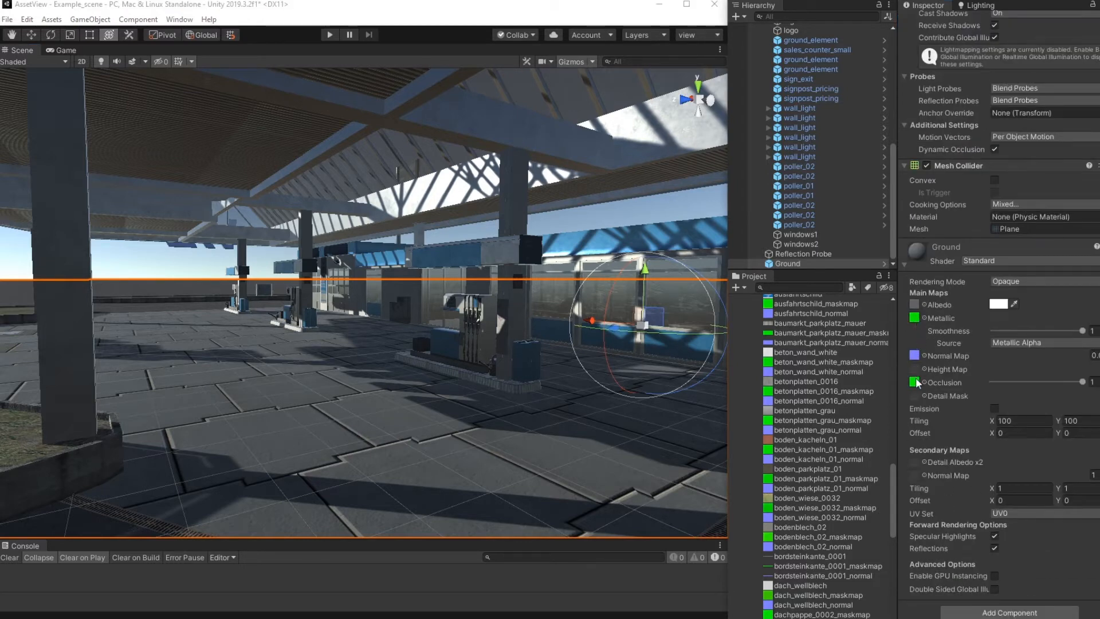
mouse_move(943, 323)
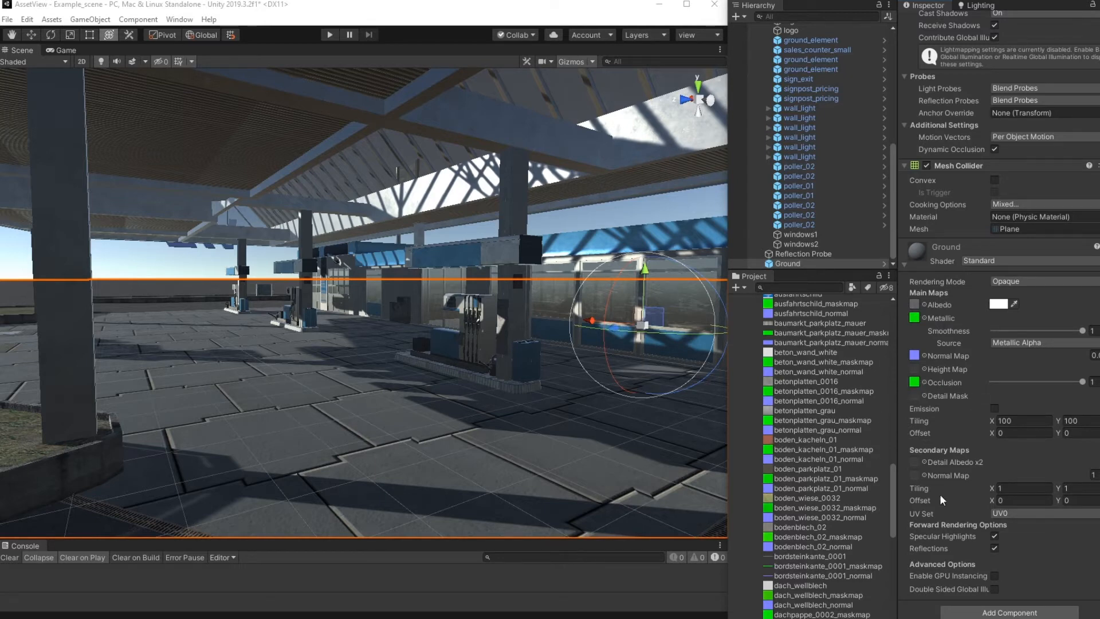
mouse_move(941, 407)
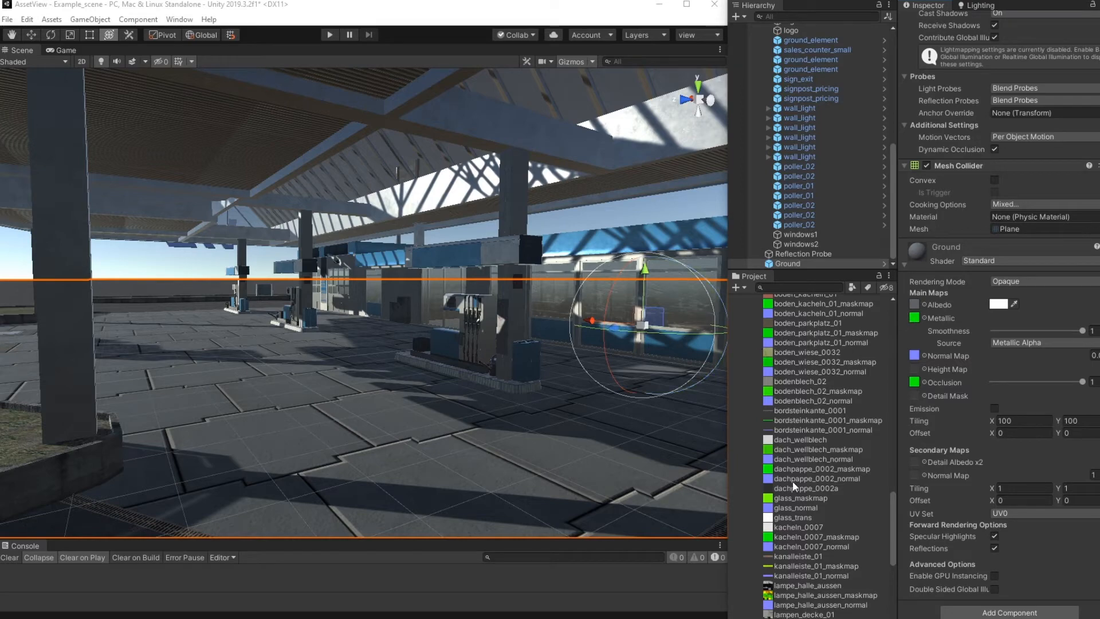
Scroll the Textures folder while the Ground material's maps and 100 by 100 tiling are displayed
scroll(down, 3)
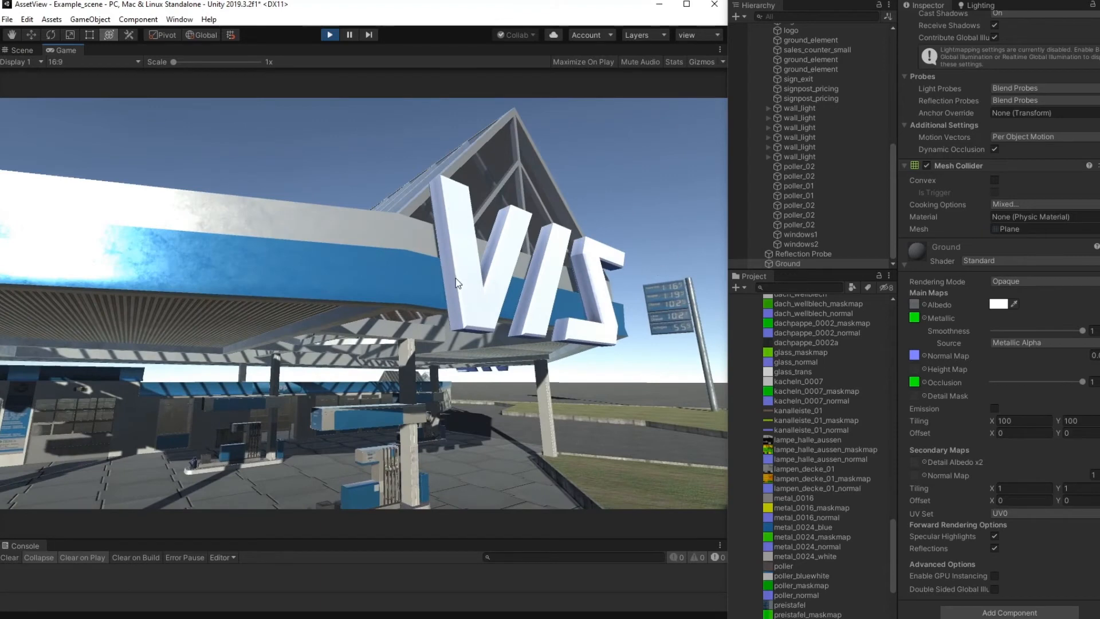
mouse_move(364, 77)
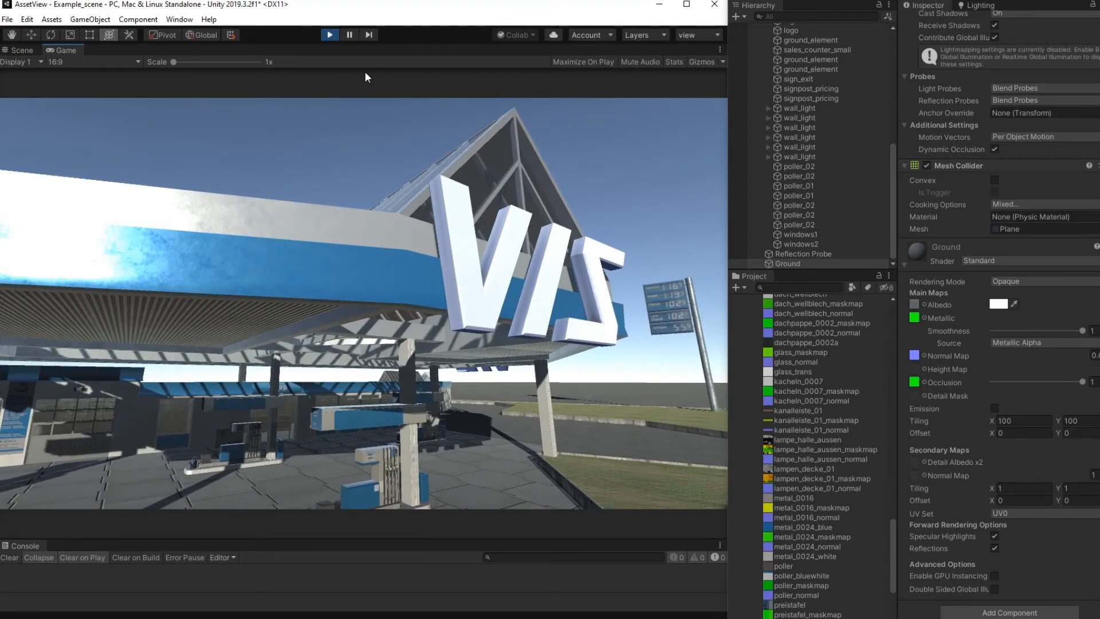
Stop Play mode to return the gas station scene to editing
click(19, 49)
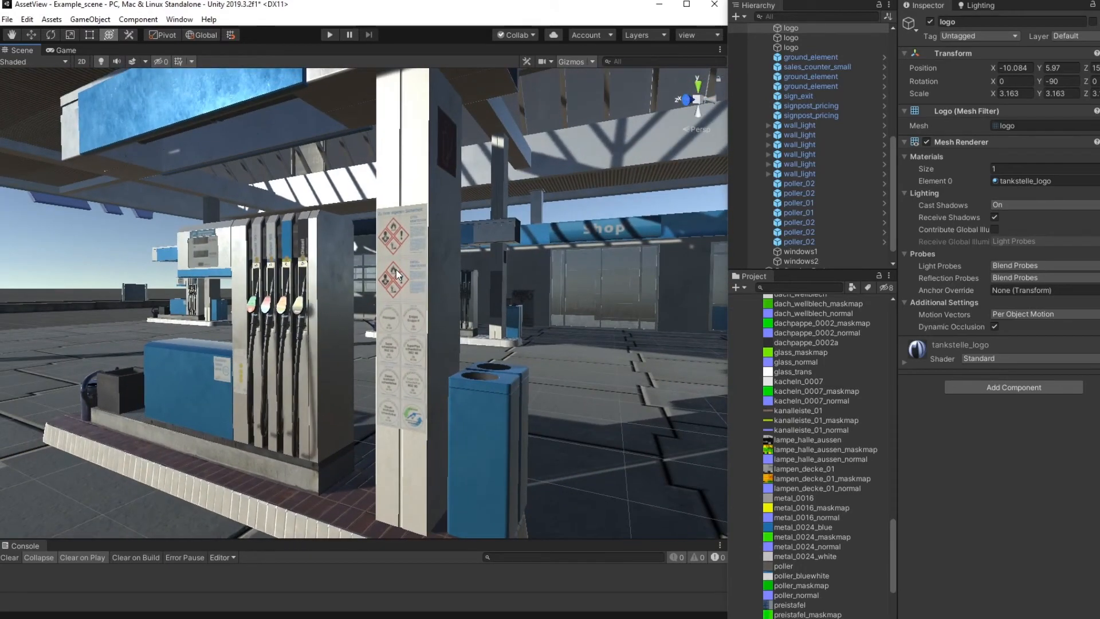
mouse_move(628, 311)
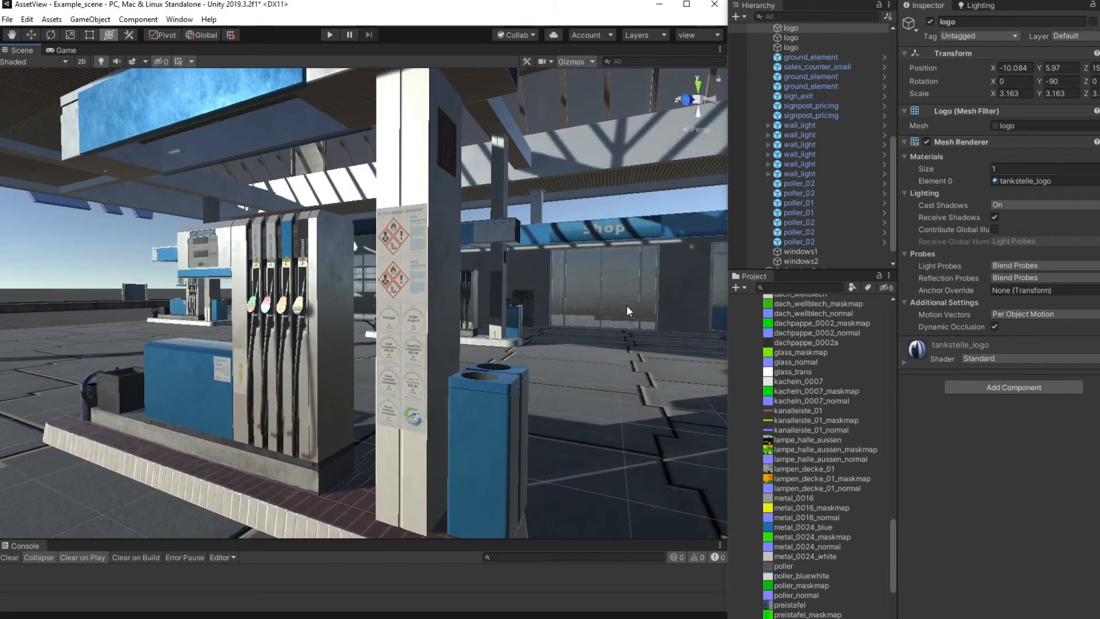